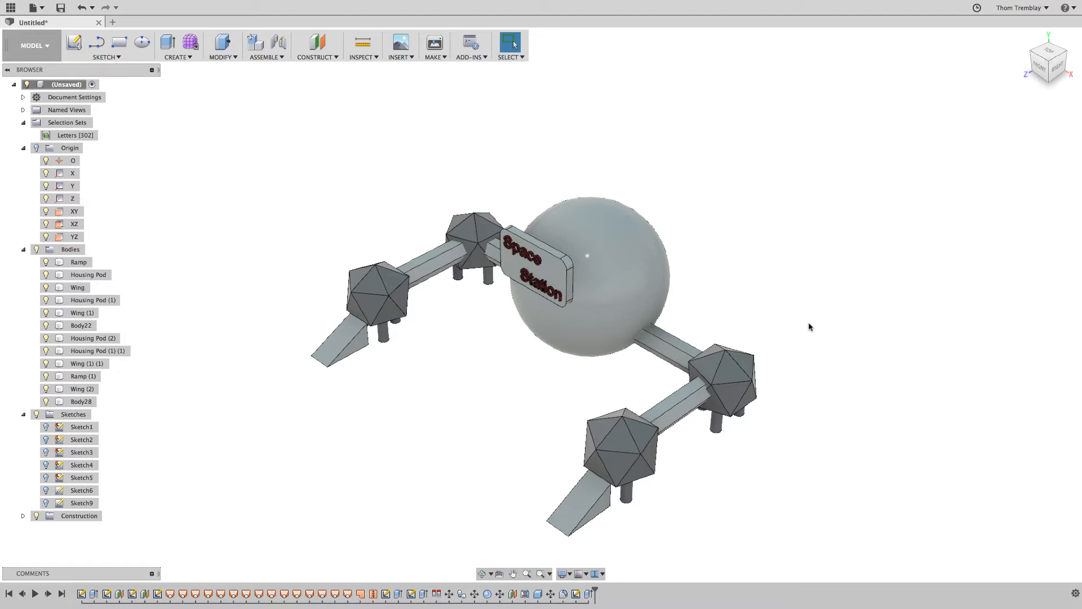
Switch the space station design from the Model workspace to Render.
{"action": "left_click", "coordinate": [32, 46]}
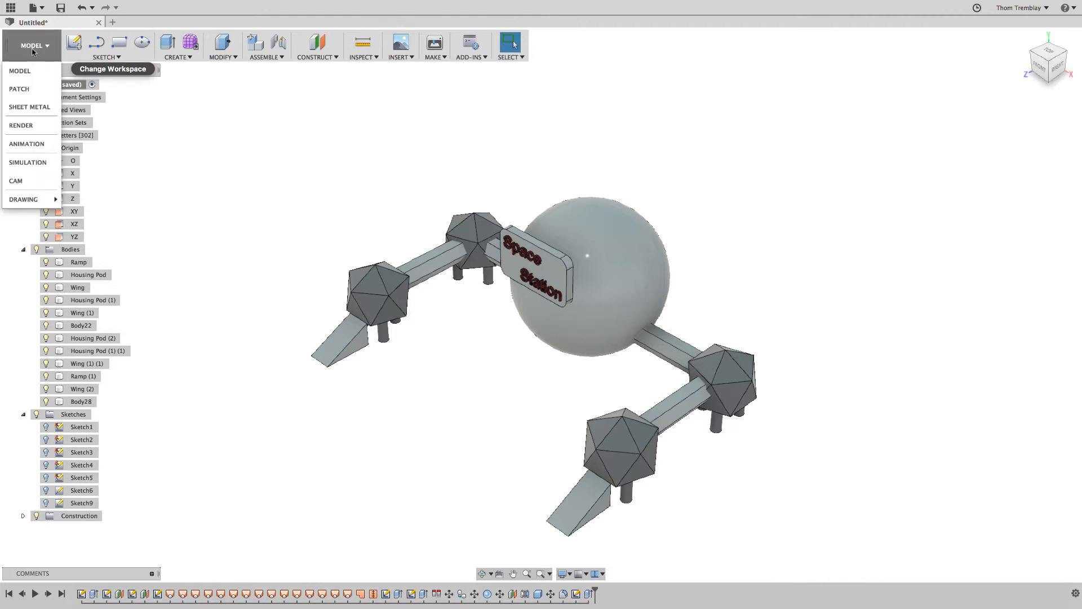
{"action": "mouse_move", "coordinate": [21, 125]}
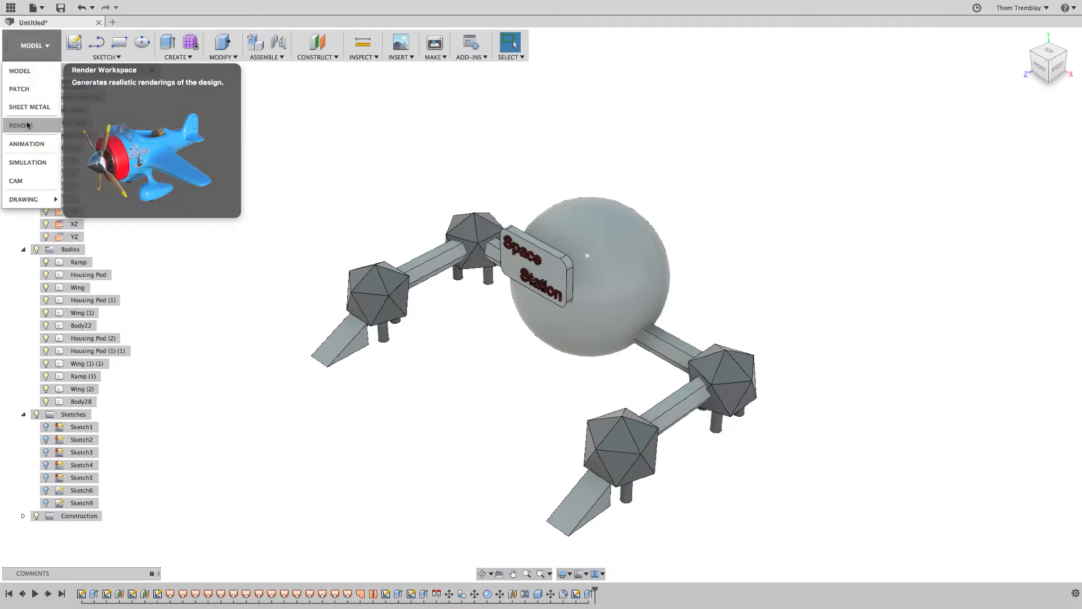
{"action": "left_click", "coordinate": [21, 125]}
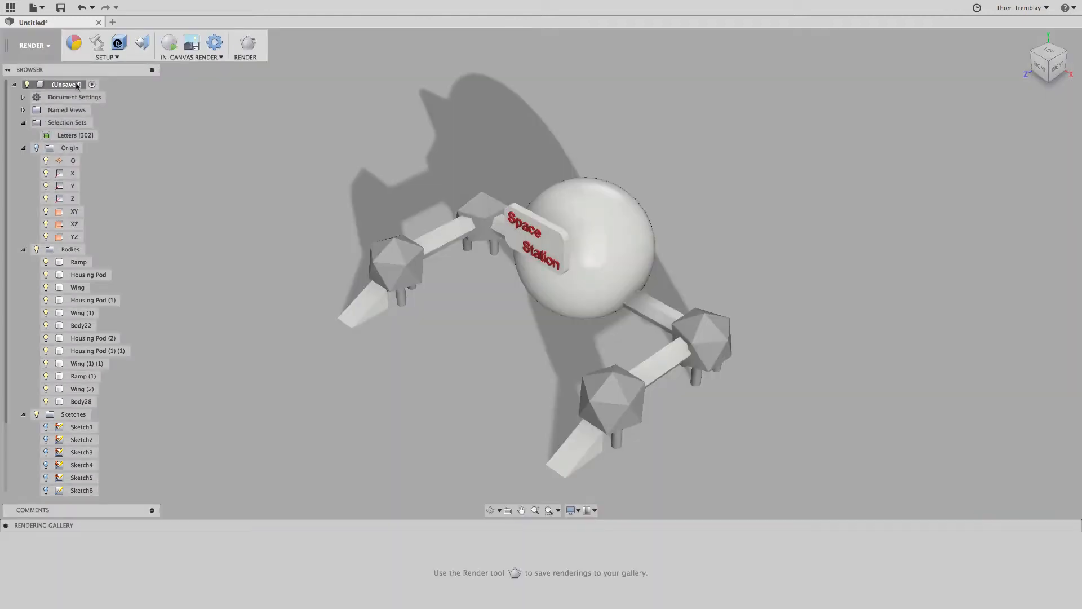
In Scene Settings, set the background colour to a dark grey solid.
{"action": "left_click", "coordinate": [96, 43]}
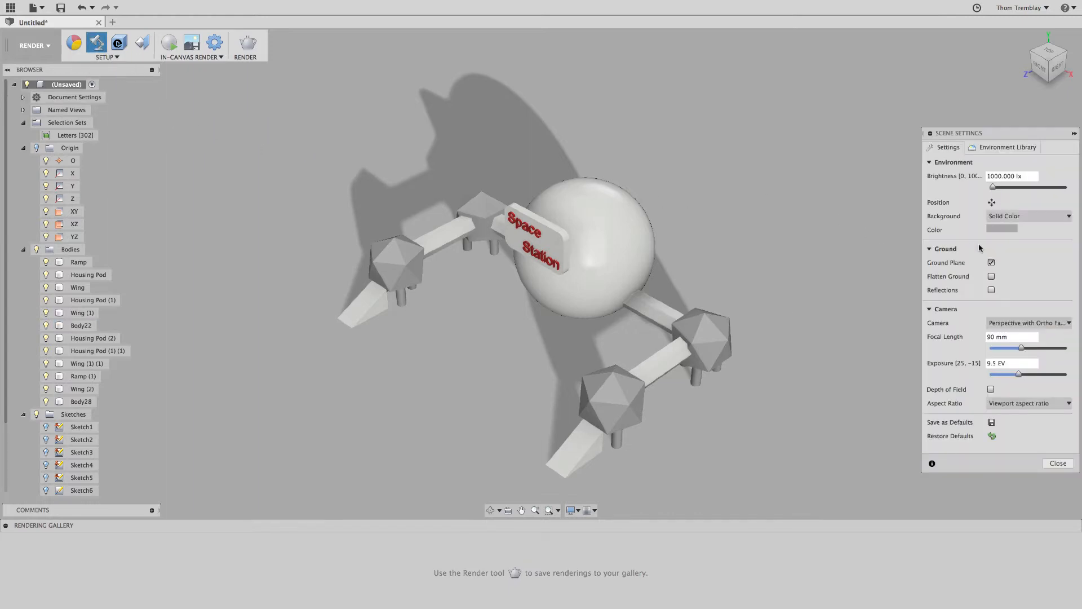
{"action": "mouse_move", "coordinate": [1002, 229]}
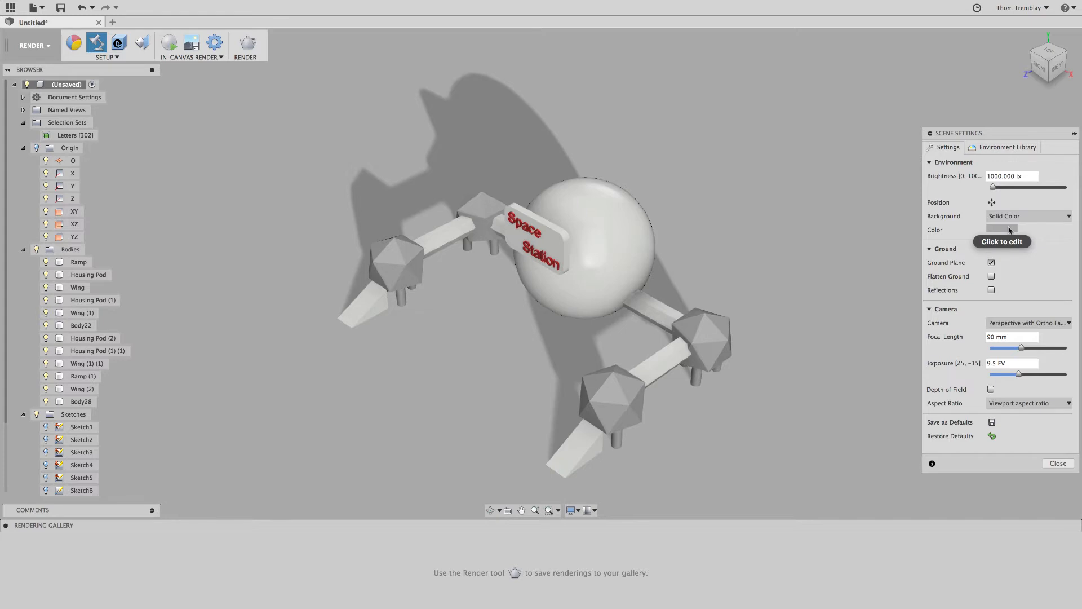
{"action": "left_click", "coordinate": [1000, 230]}
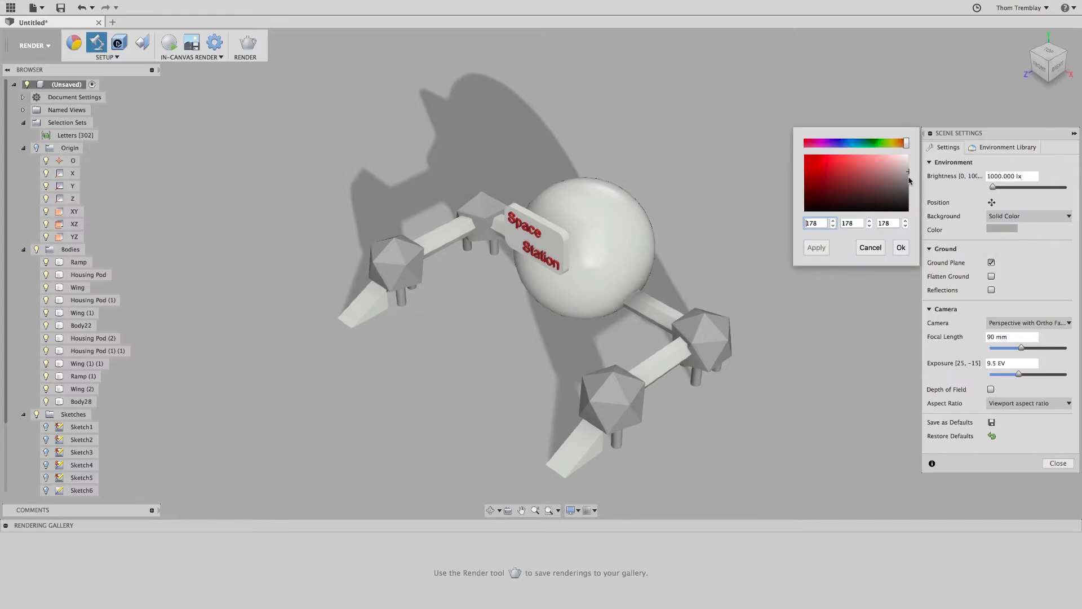
{"action": "left_click", "coordinate": [906, 173]}
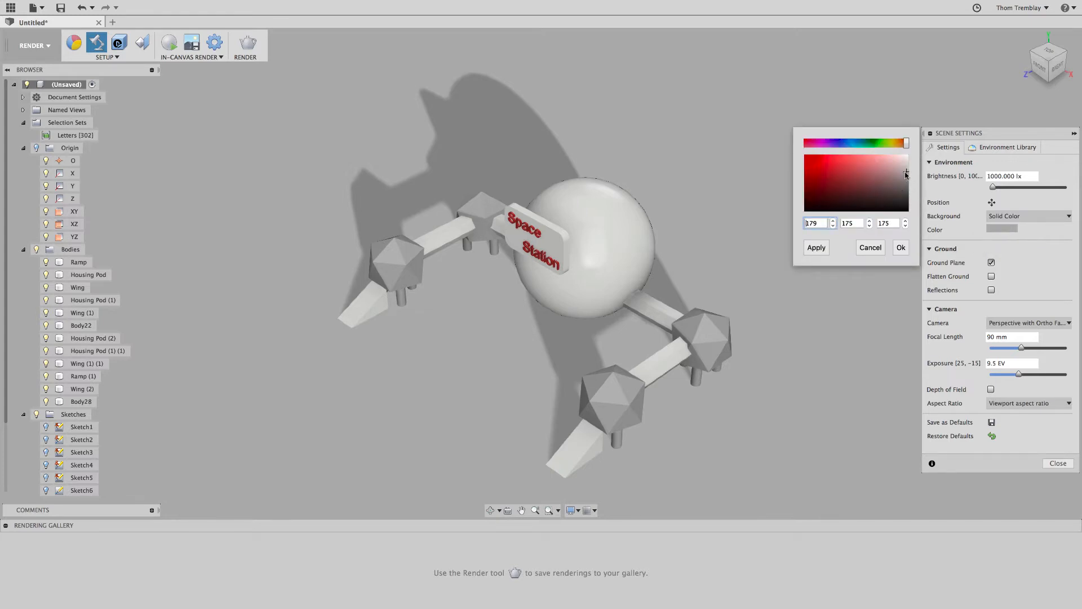
{"action": "left_click", "coordinate": [816, 247]}
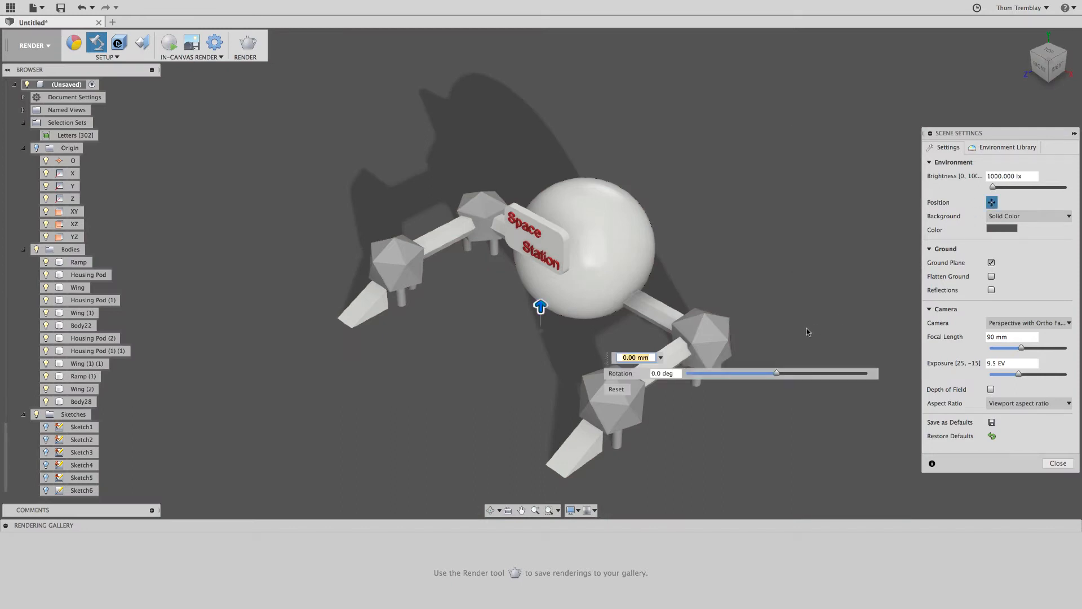
Rotate the lighting environment and orbit the view to face the station's front.
{"action": "left_click_drag", "start_coordinate": [777, 373], "coordinate": [808, 372]}
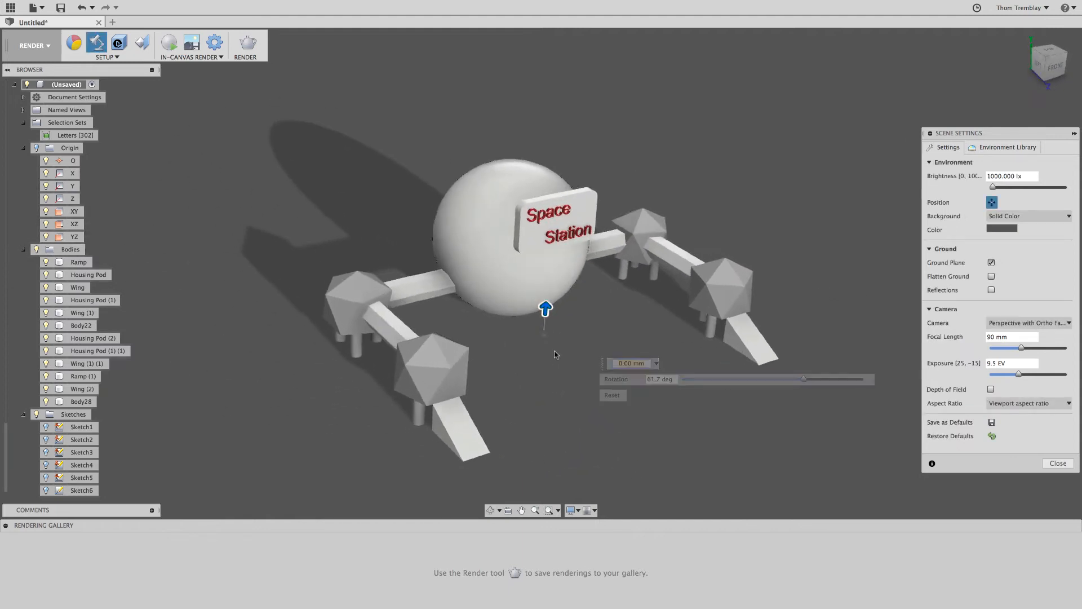
{"action": "left_click_drag", "start_coordinate": [803, 379], "coordinate": [856, 356]}
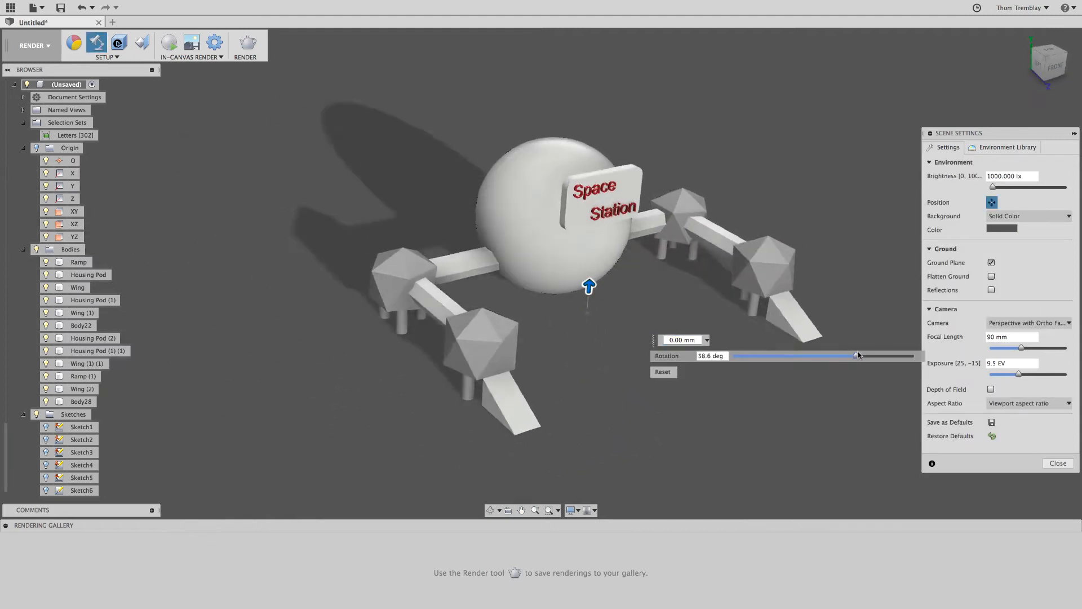
{"action": "left_click_drag", "start_coordinate": [858, 356], "coordinate": [884, 356]}
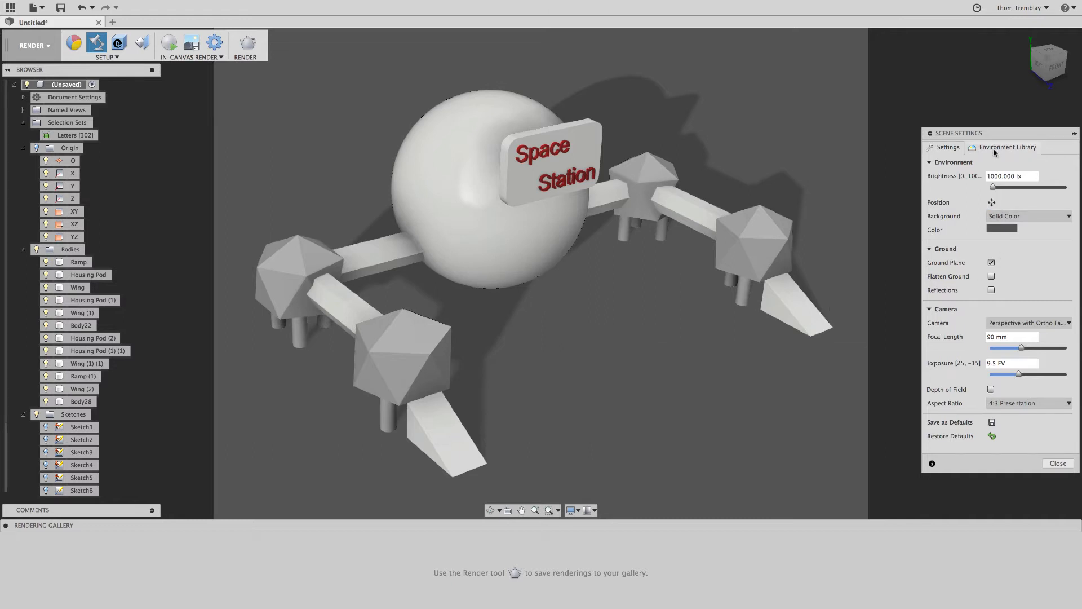
Browse the Environment Library, keep Sharp Highlights, then close Scene Settings.
{"action": "left_click", "coordinate": [1008, 147]}
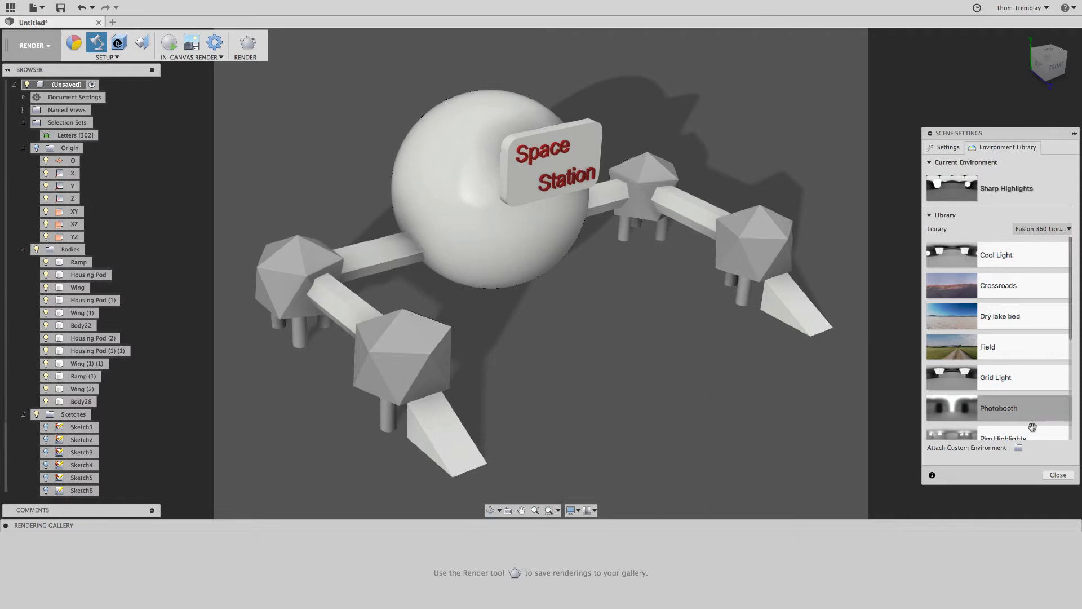
{"action": "mouse_move", "coordinate": [1034, 467]}
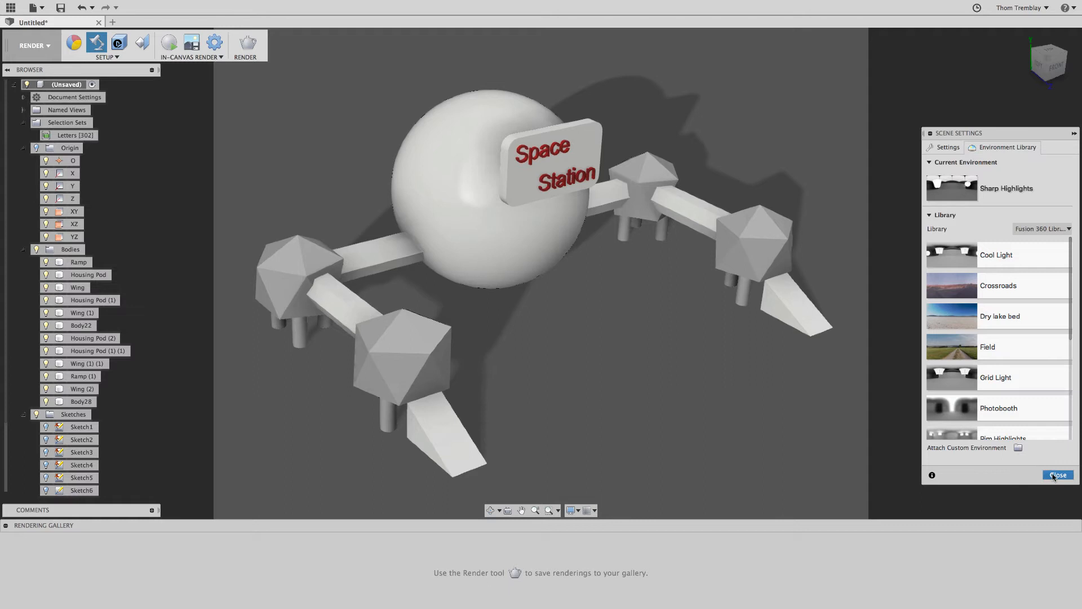
{"action": "left_click", "coordinate": [1058, 475]}
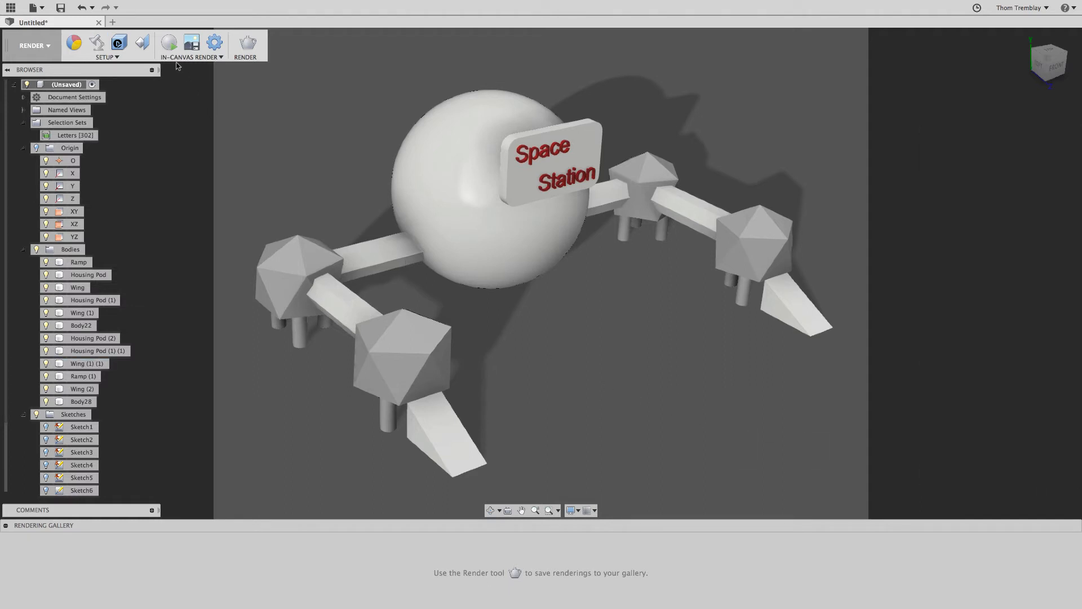
Run an in-canvas render to 57 iterations and bring up Capture Image.
{"action": "left_click", "coordinate": [169, 42]}
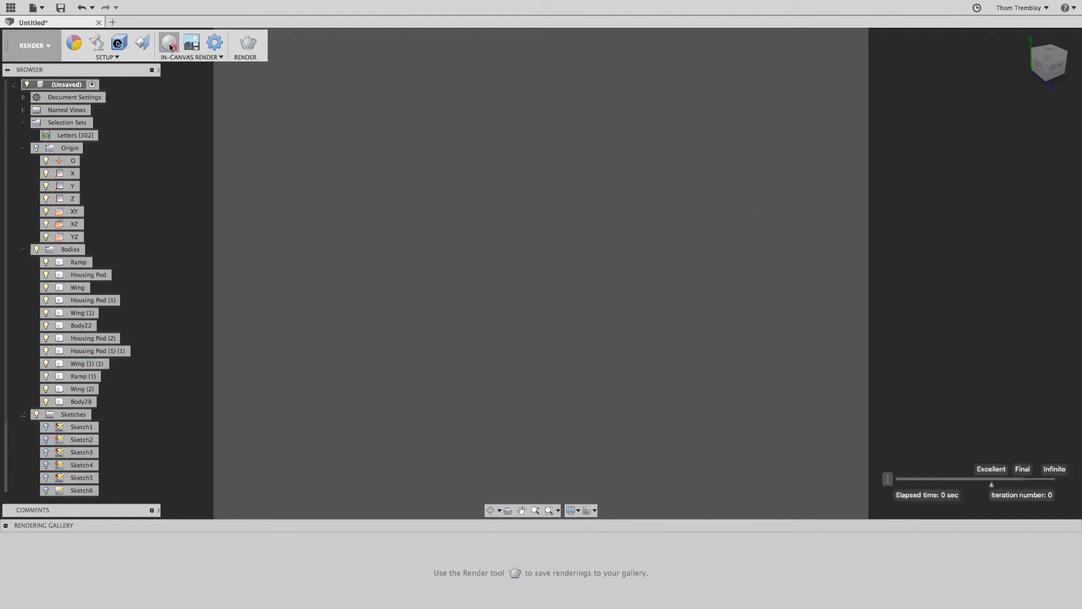
{"action": "left_click", "coordinate": [169, 43]}
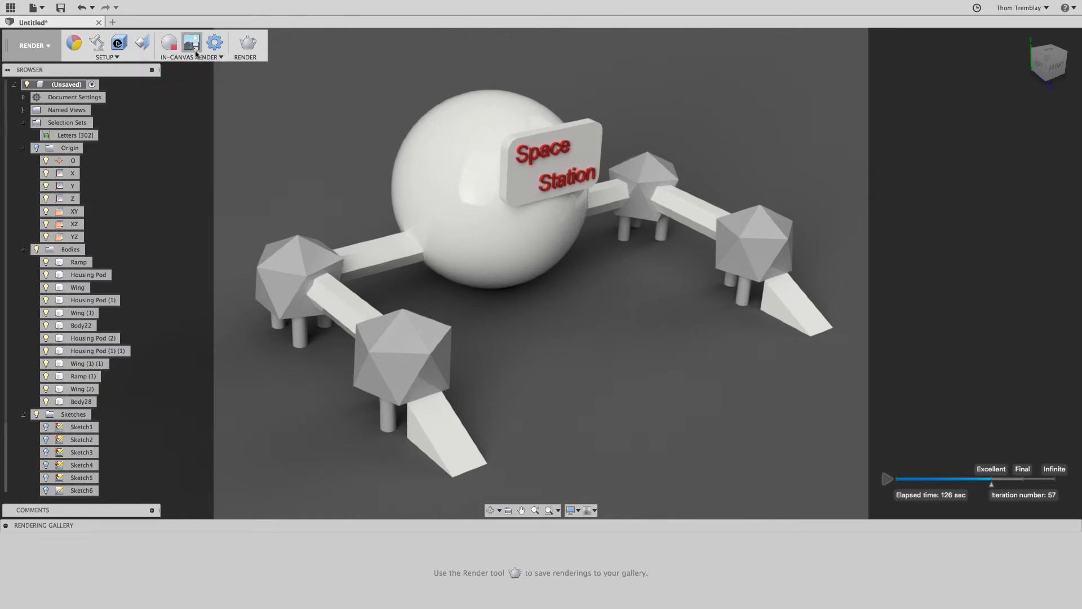
{"action": "left_click", "coordinate": [191, 43]}
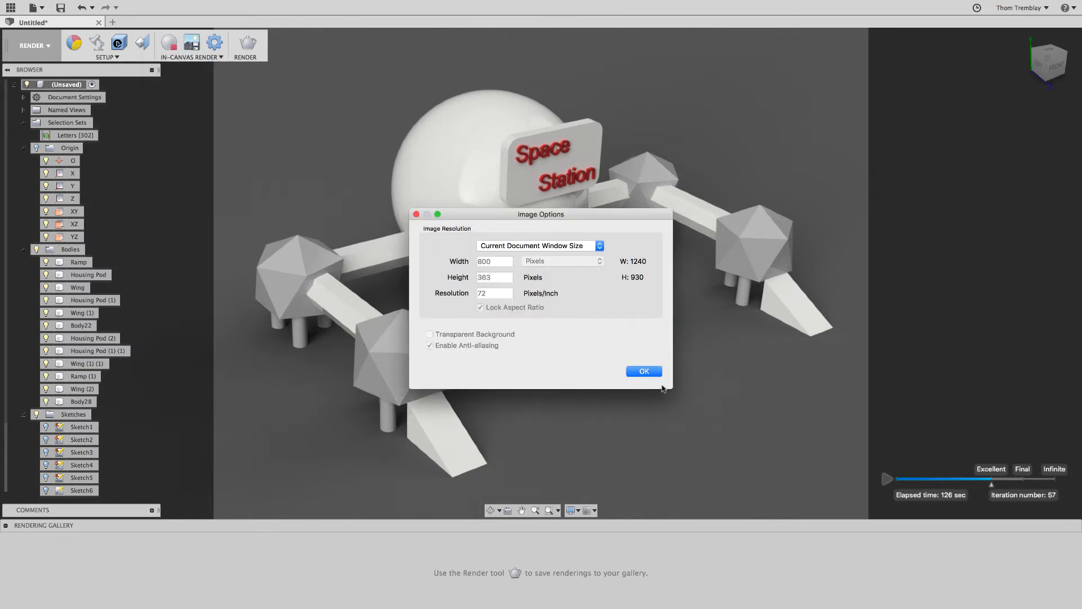
Accept the image options and save the render as a PNG named Habitat.
{"action": "left_click", "coordinate": [642, 371]}
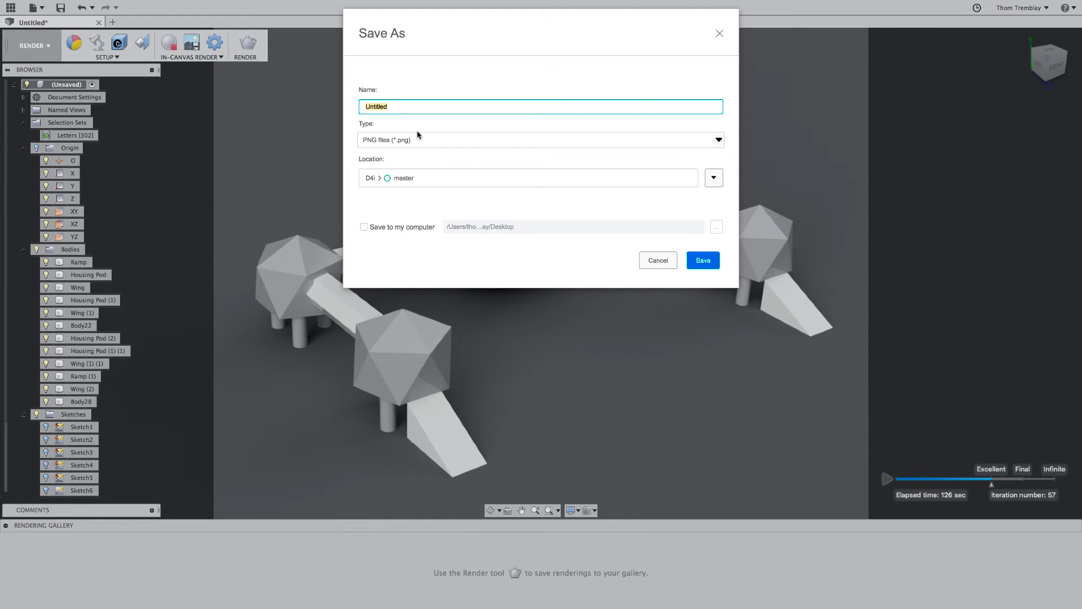
{"action": "type", "text": "hab"}
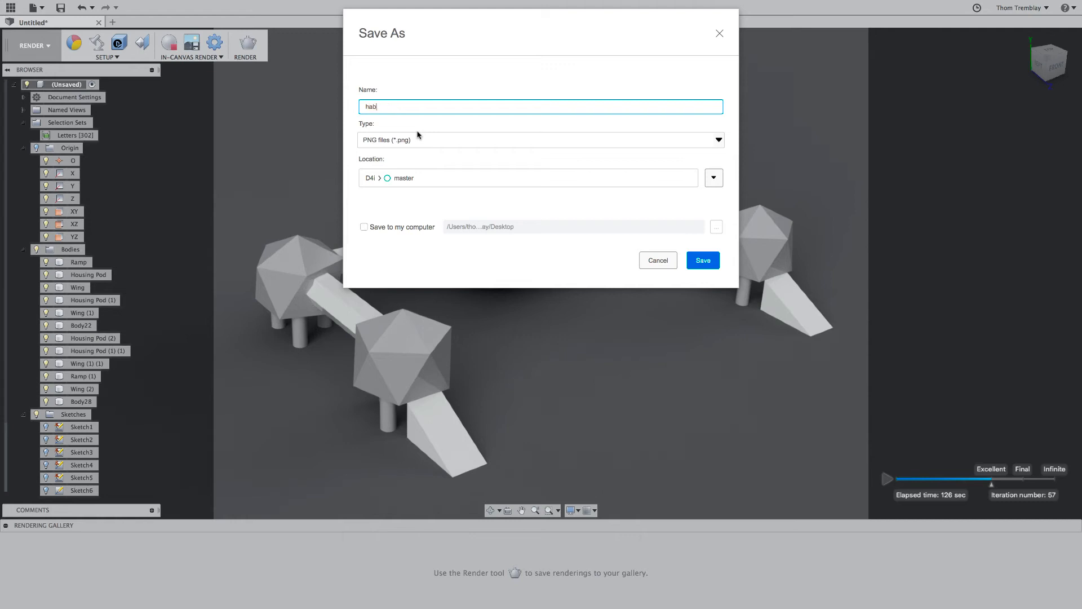
{"action": "type", "text": "Habitat"}
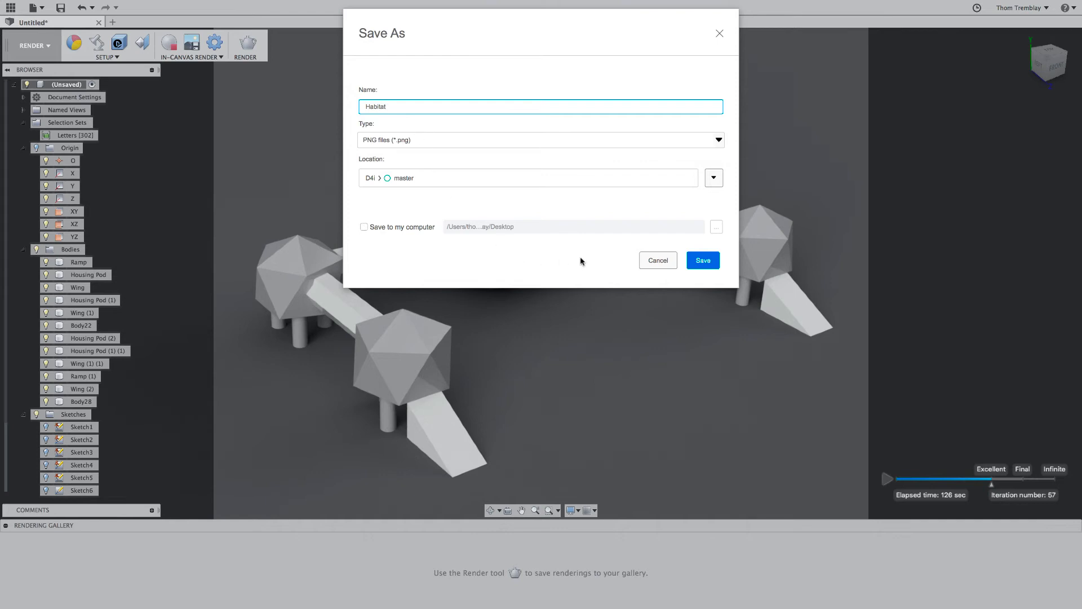
{"action": "left_click", "coordinate": [702, 260]}
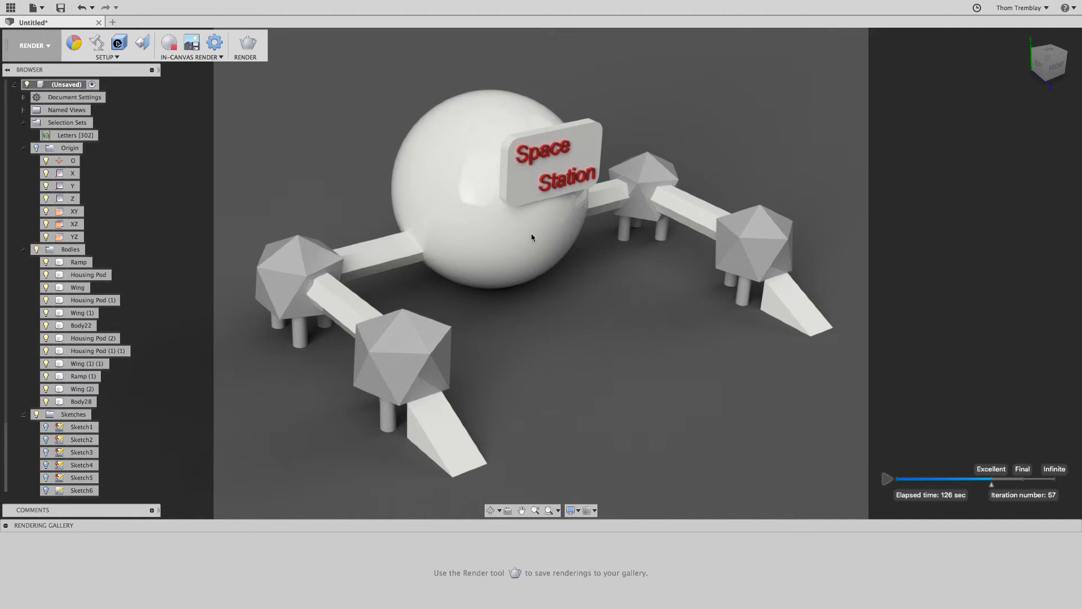
{"action": "mouse_move", "coordinate": [344, 138]}
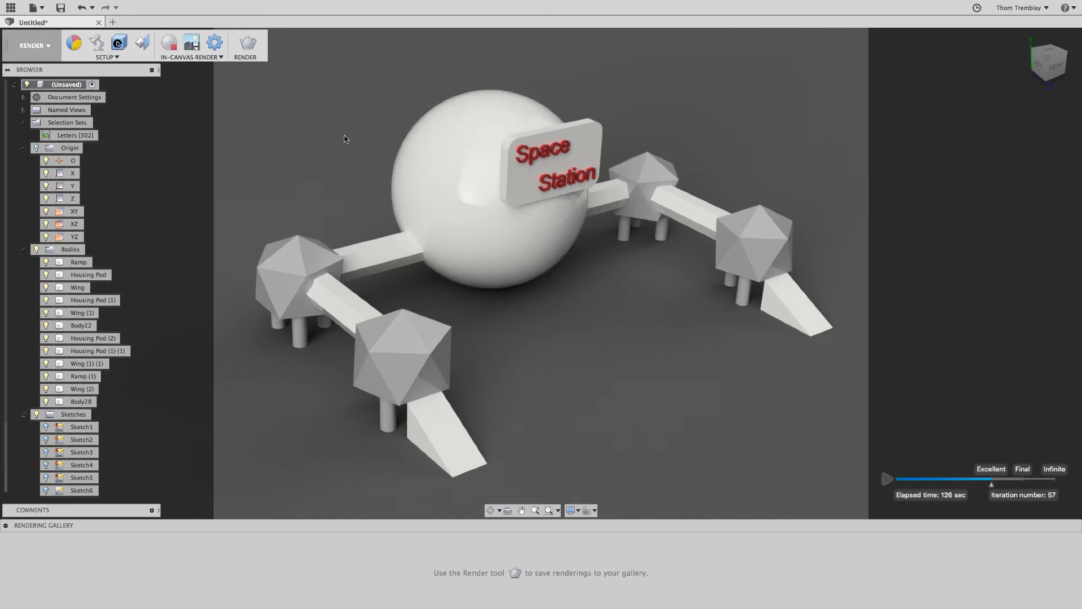
{"action": "left_click", "coordinate": [33, 45]}
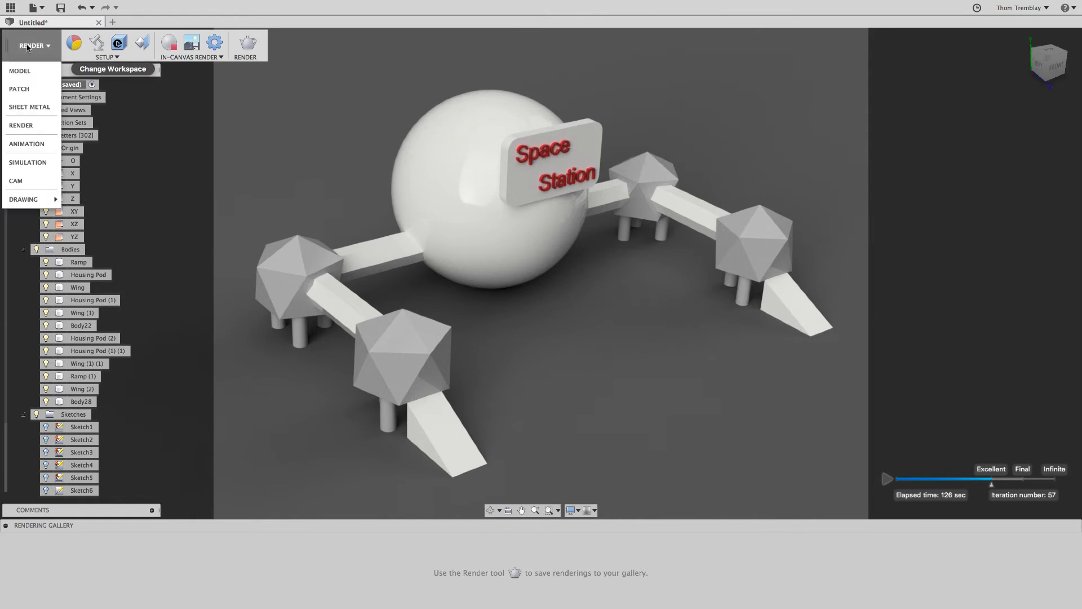
Return to the Model workspace and list the Modify tools, including Combine.
{"action": "left_click", "coordinate": [19, 70]}
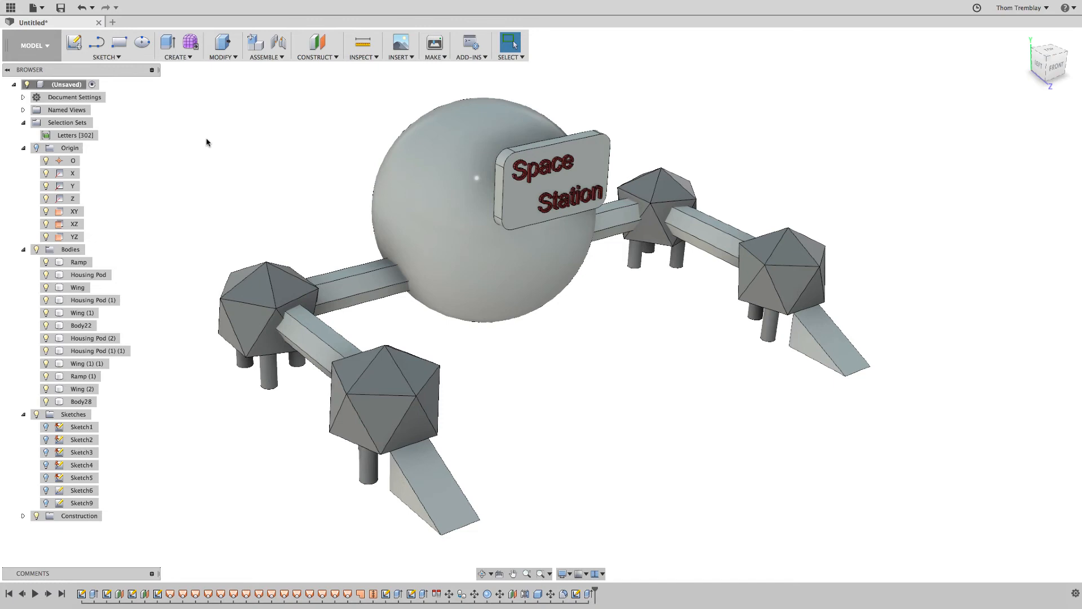
{"action": "mouse_move", "coordinate": [223, 168]}
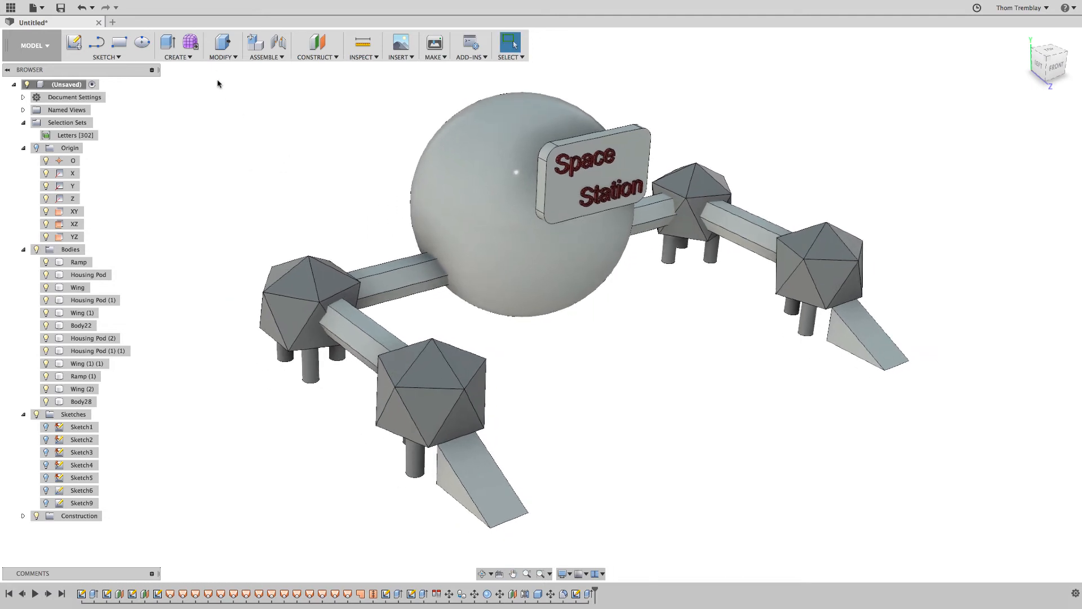
{"action": "left_click", "coordinate": [222, 46]}
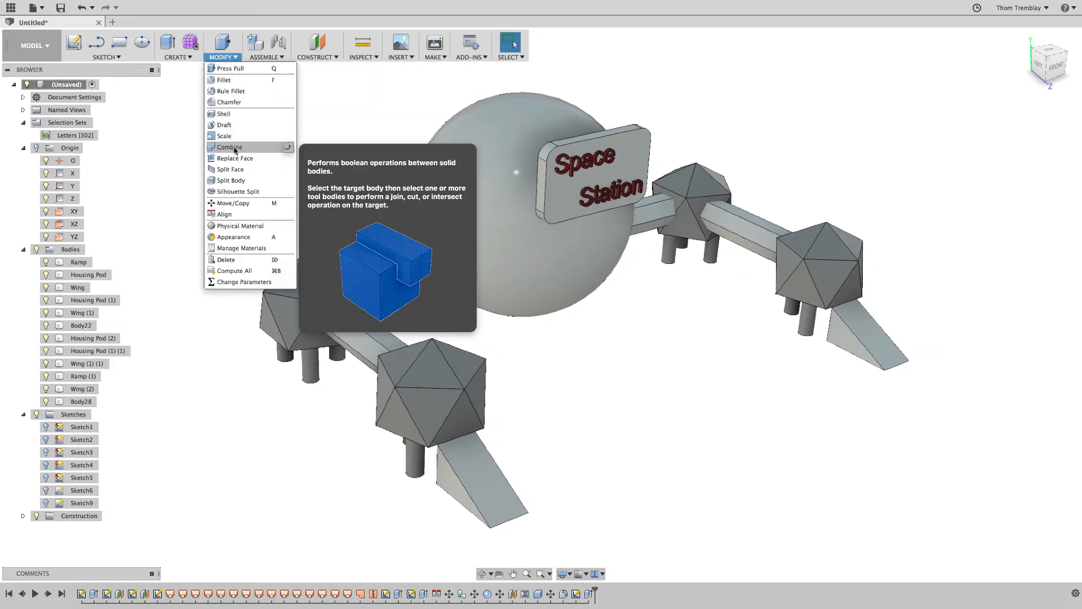
Combine all parts into the sphere with Join and rename it 'Ready for 3D Printing'.
{"action": "left_click", "coordinate": [228, 147]}
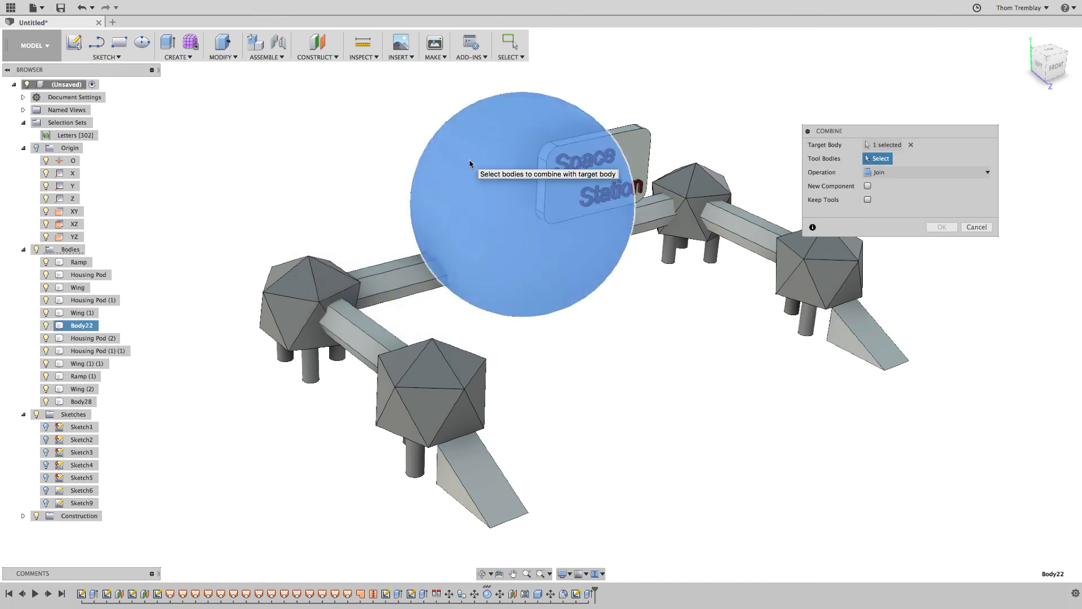
{"action": "mouse_move", "coordinate": [765, 197]}
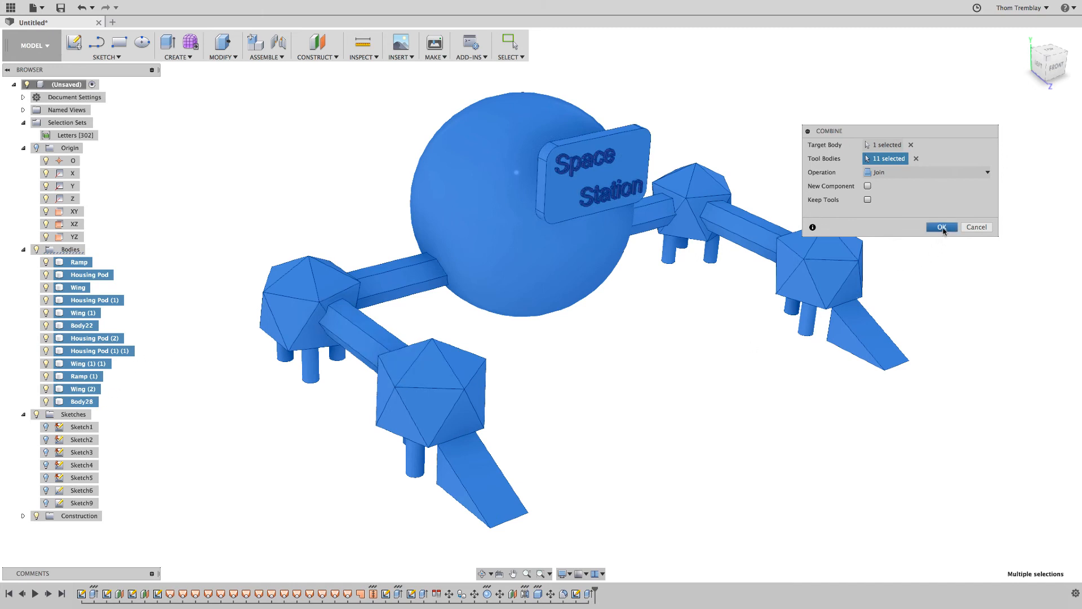
{"action": "left_click", "coordinate": [941, 227]}
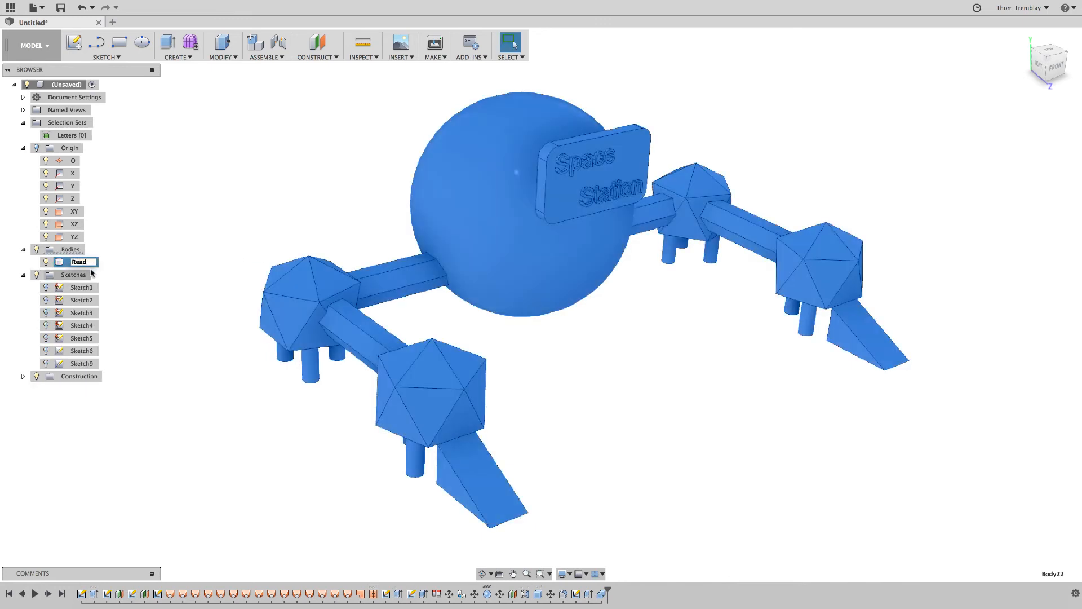
{"action": "type", "text": "Ready for 3D Printing"}
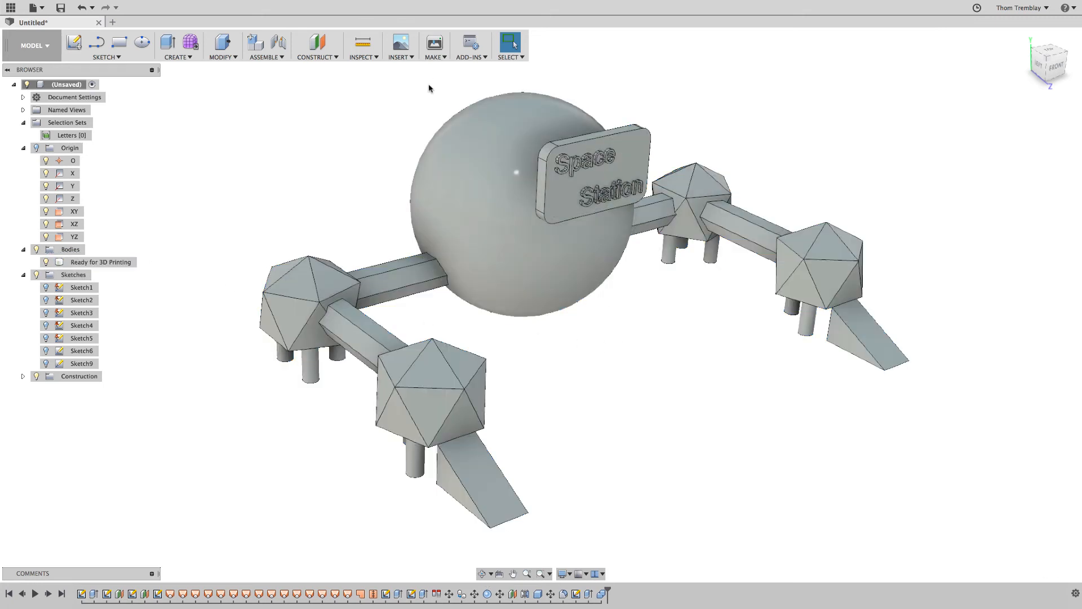
Create a previewed Low-refinement 3D Print mesh with Send to 3D Print Utility unchecked.
{"action": "left_click", "coordinate": [433, 45]}
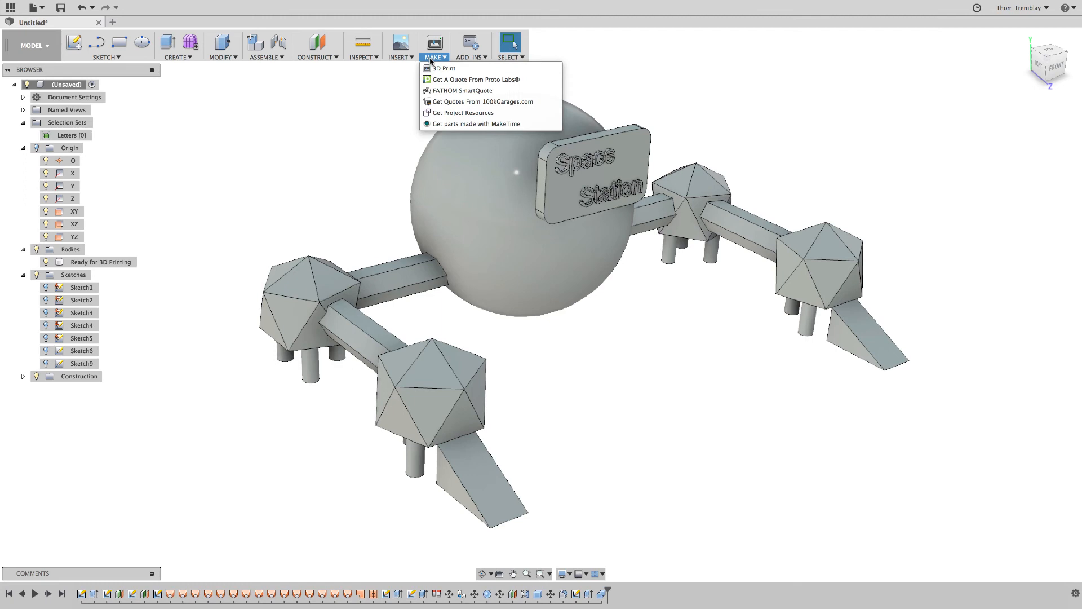
{"action": "left_click", "coordinate": [445, 68]}
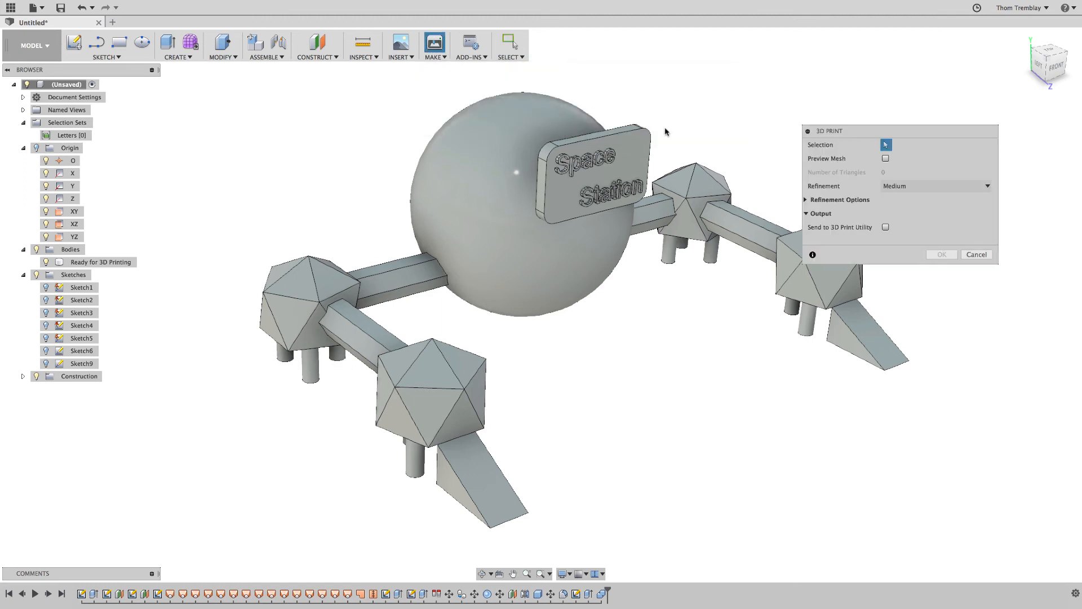
{"action": "left_click", "coordinate": [886, 228]}
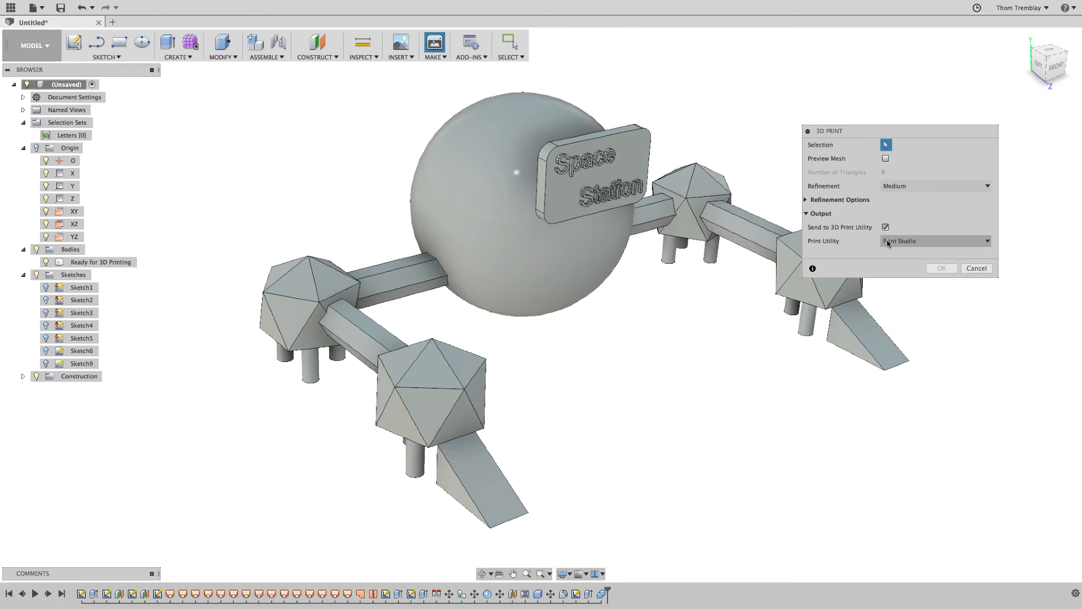
{"action": "left_click", "coordinate": [934, 240]}
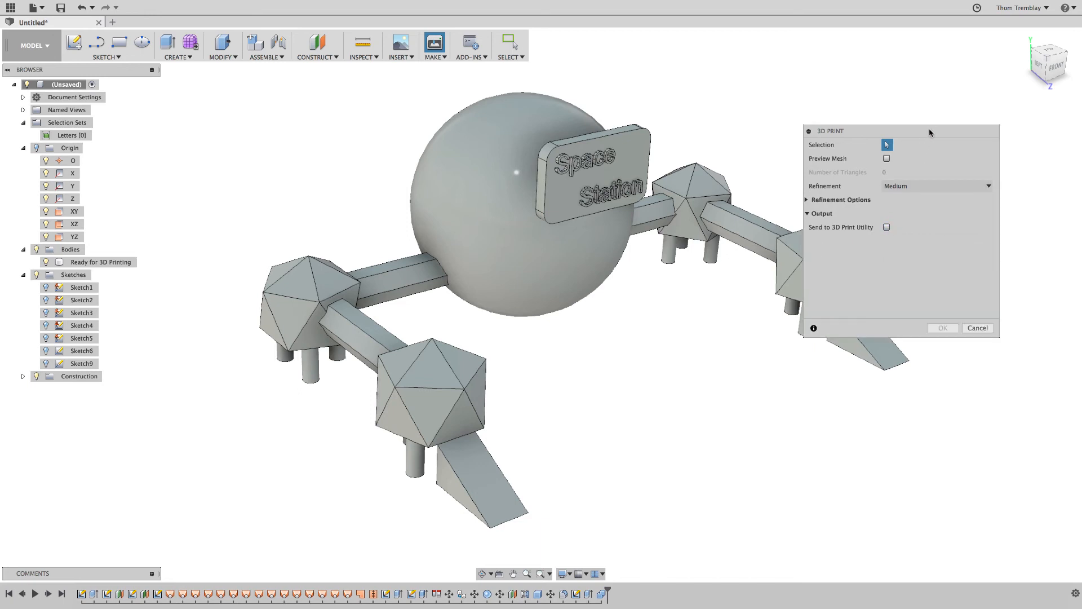
{"action": "left_click_drag", "start_coordinate": [898, 132], "coordinate": [946, 101]}
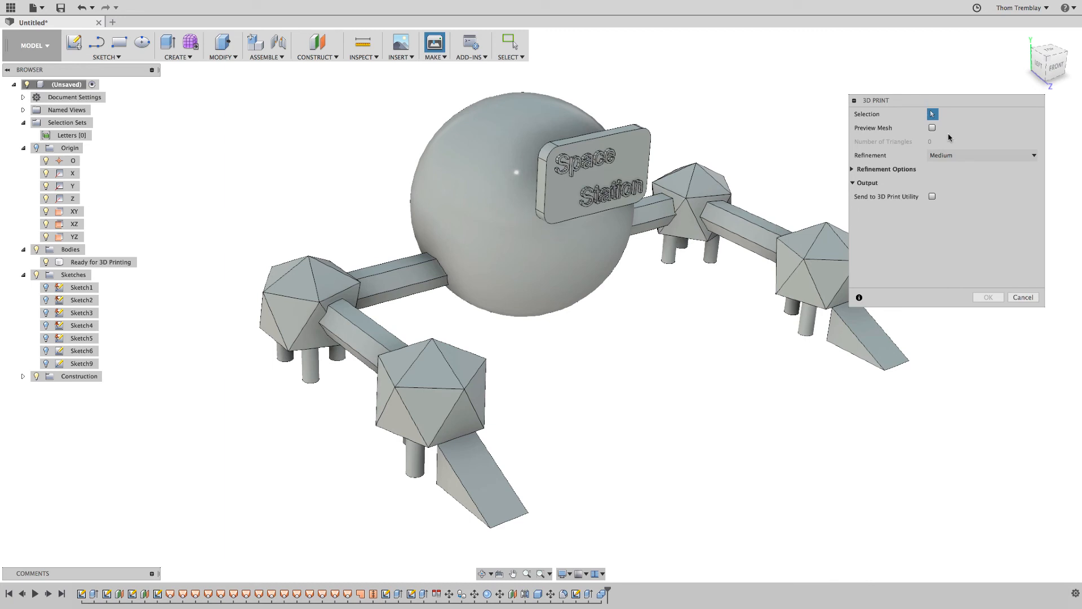
{"action": "left_click", "coordinate": [932, 128]}
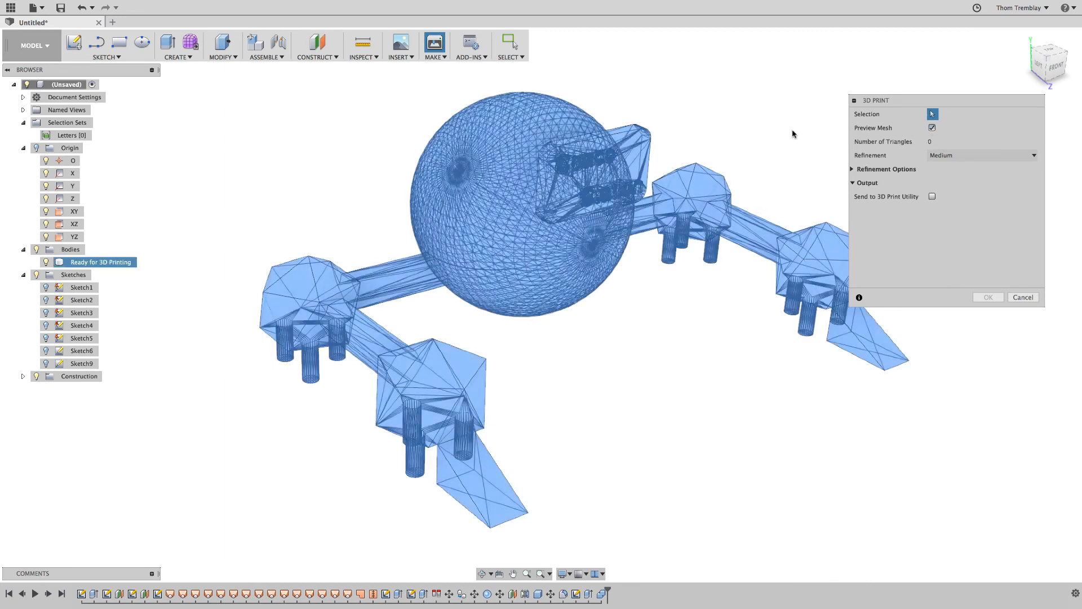
{"action": "left_click", "coordinate": [981, 154]}
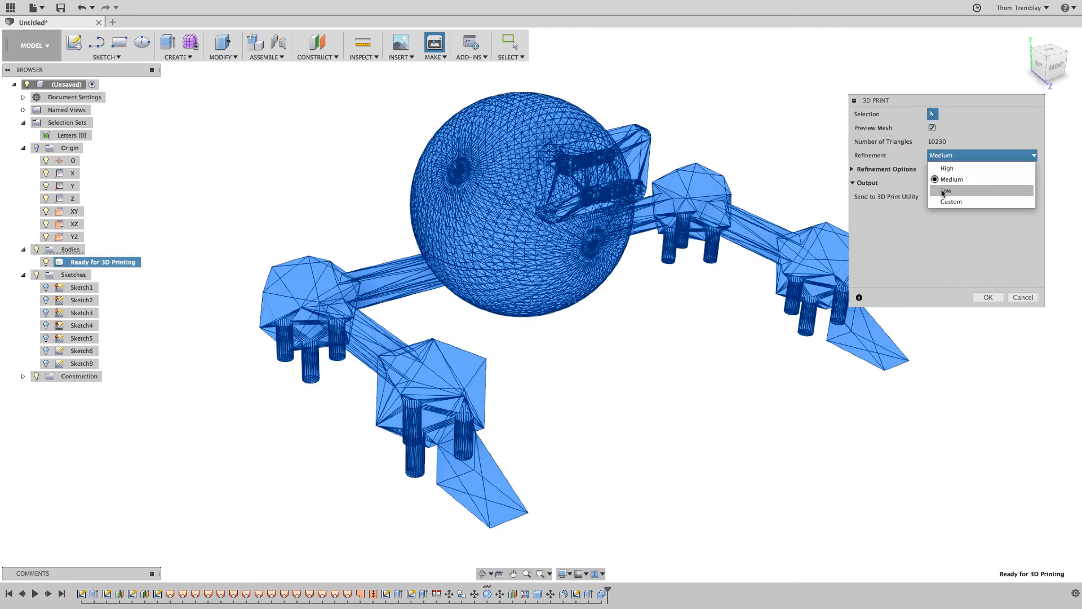
{"action": "left_click", "coordinate": [947, 192]}
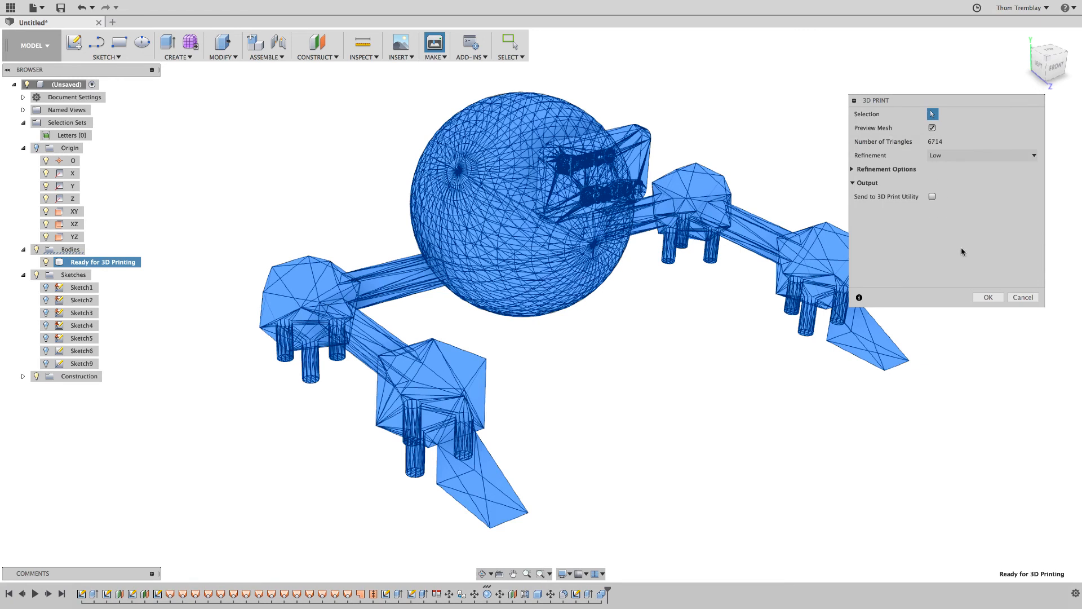
{"action": "left_click", "coordinate": [987, 297]}
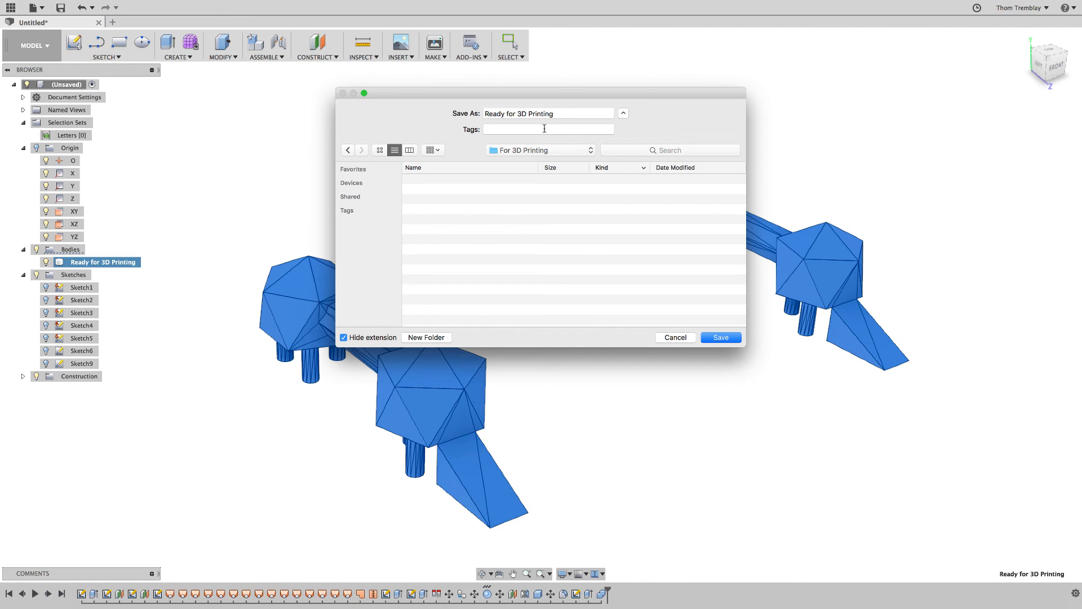
Name the mesh file Habitat and save it into For 3D Printing.
{"action": "type", "text": "Habitat"}
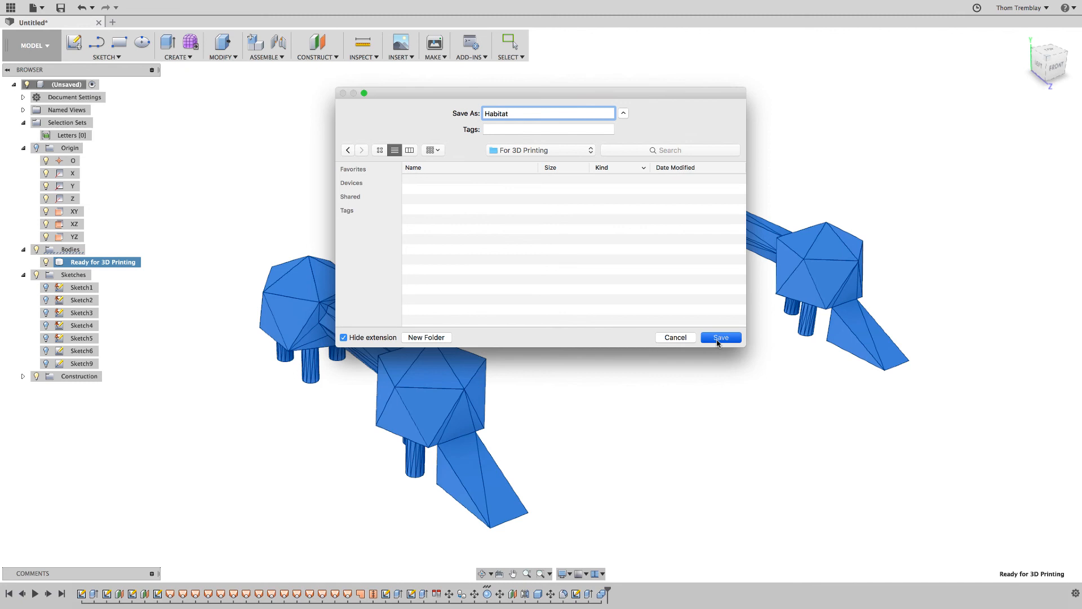
{"action": "left_click", "coordinate": [720, 337]}
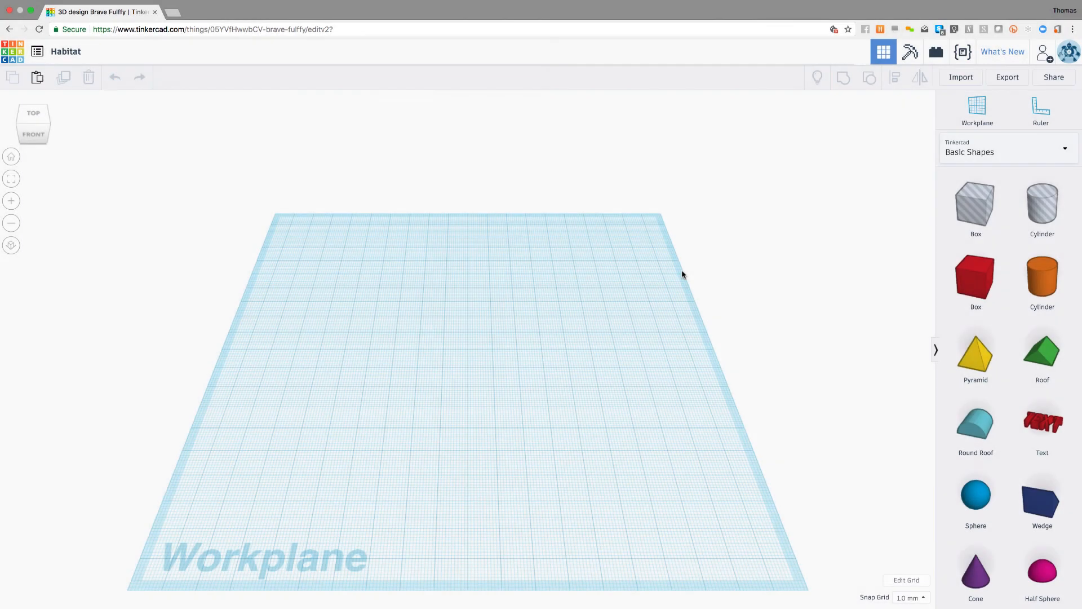
{"action": "mouse_move", "coordinate": [960, 77]}
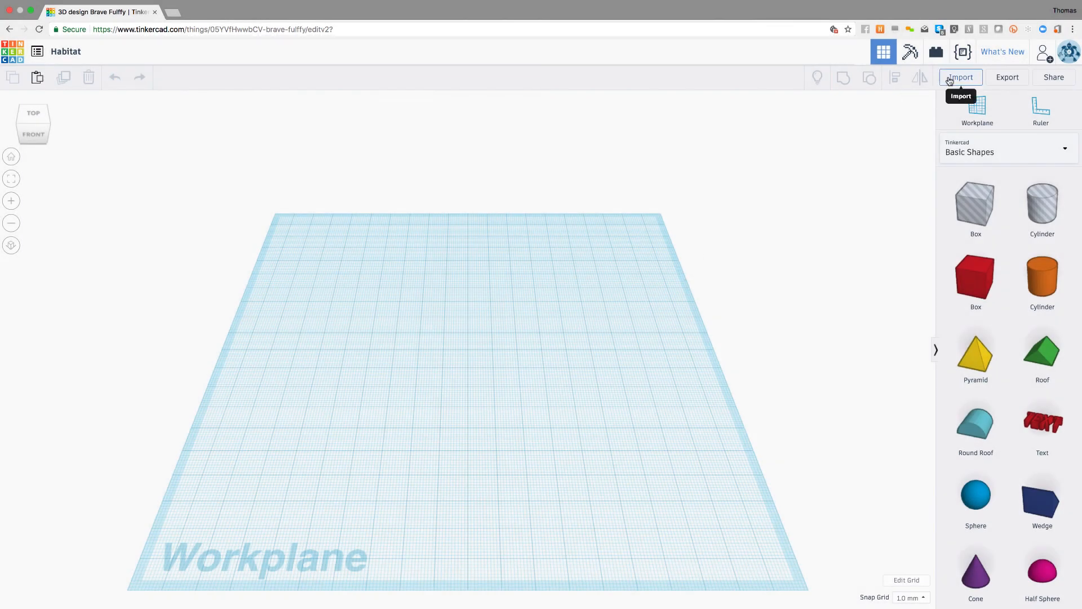
Import Habitat.stl into the Habitat design and view it from the left side.
{"action": "left_click", "coordinate": [960, 77]}
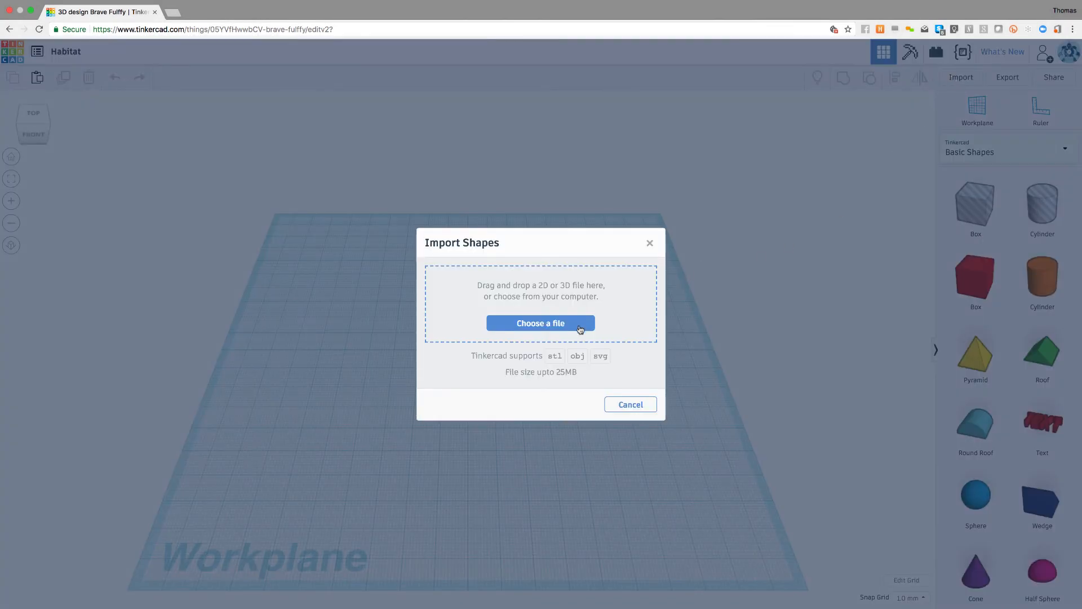
{"action": "left_click", "coordinate": [541, 323]}
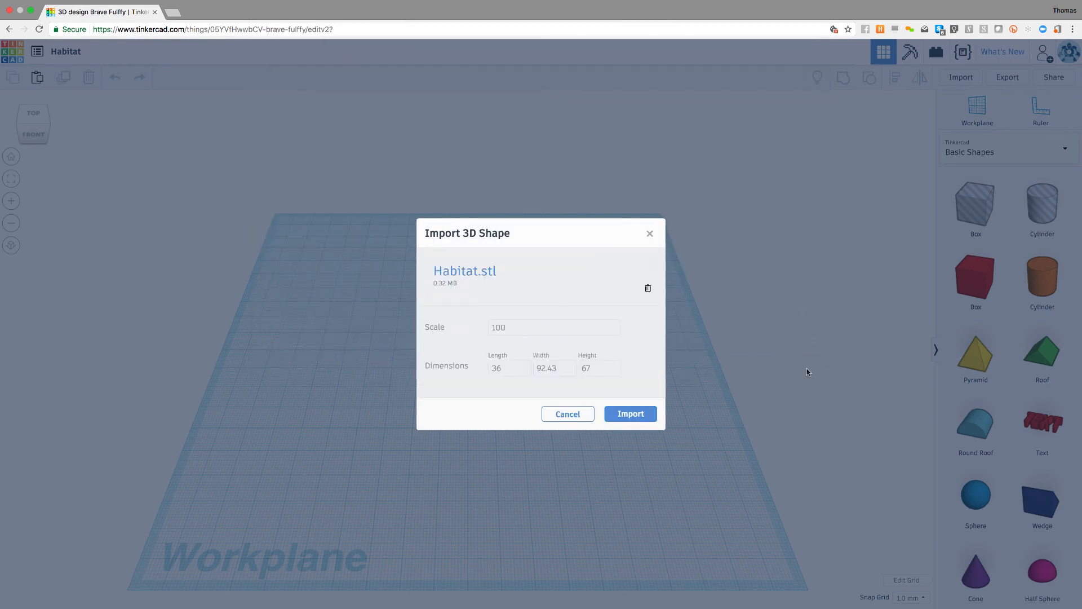
{"action": "left_click", "coordinate": [629, 413]}
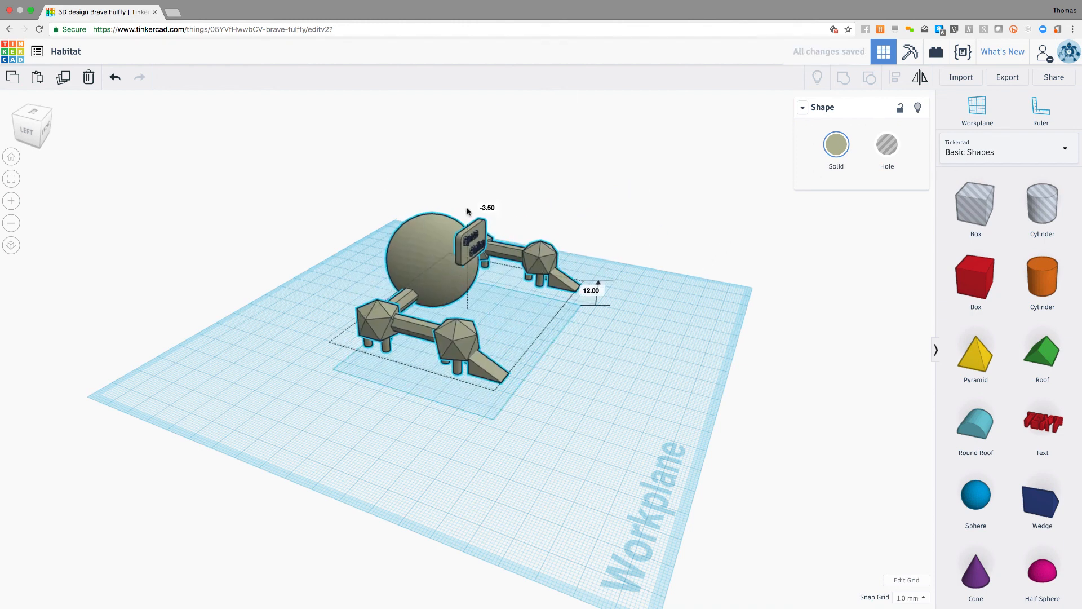
{"action": "left_click", "coordinate": [32, 124]}
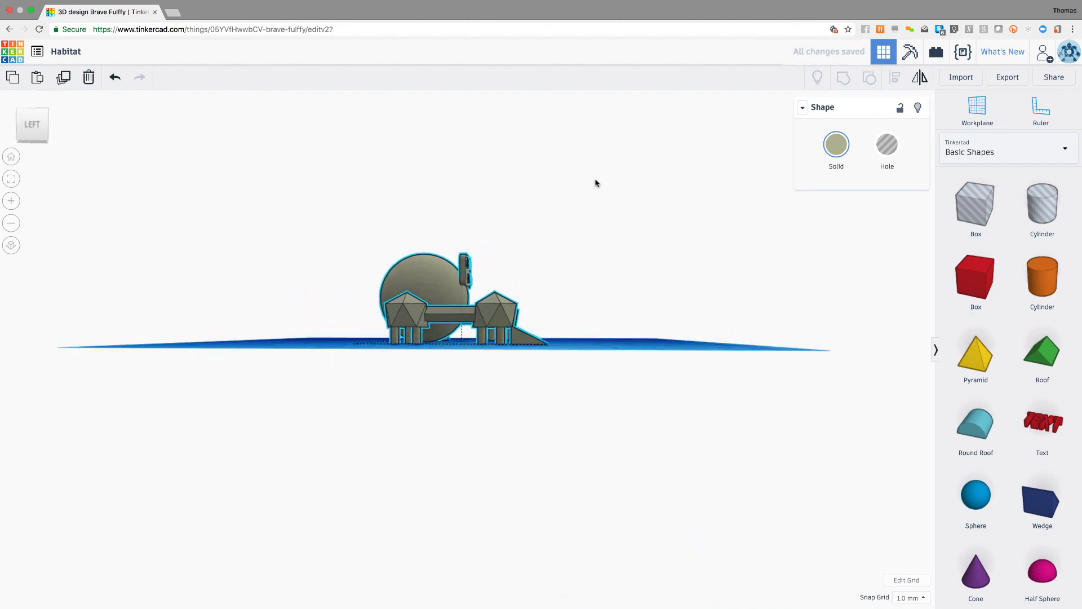